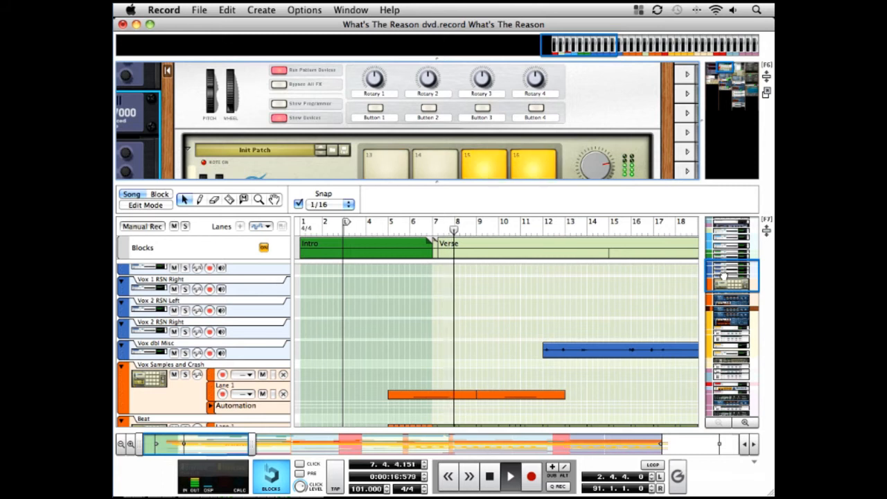
Step: Copy the Dr. OctoRex loop to its sequencer track as a four-bar clip
scroll(down, 3)
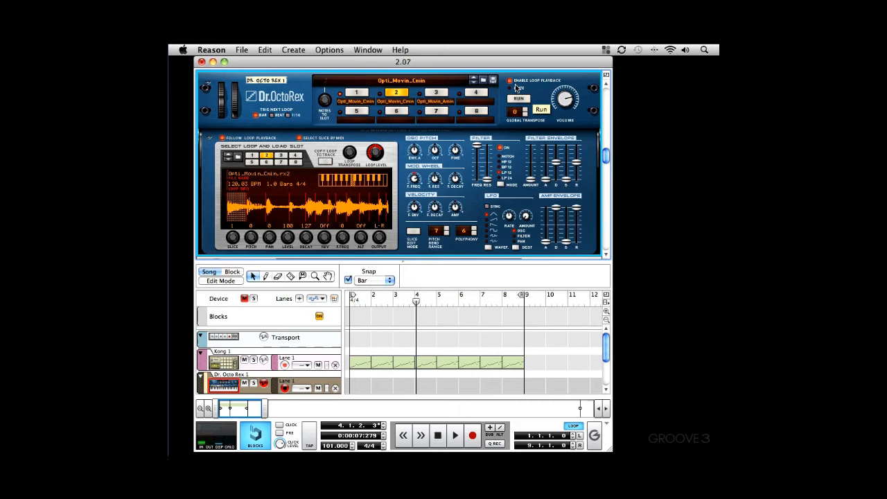
mouse_move(510, 82)
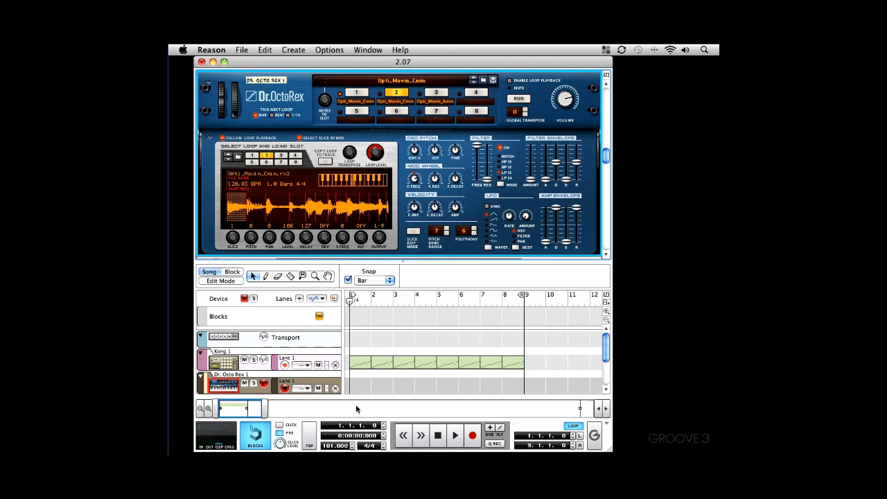
click(471, 435)
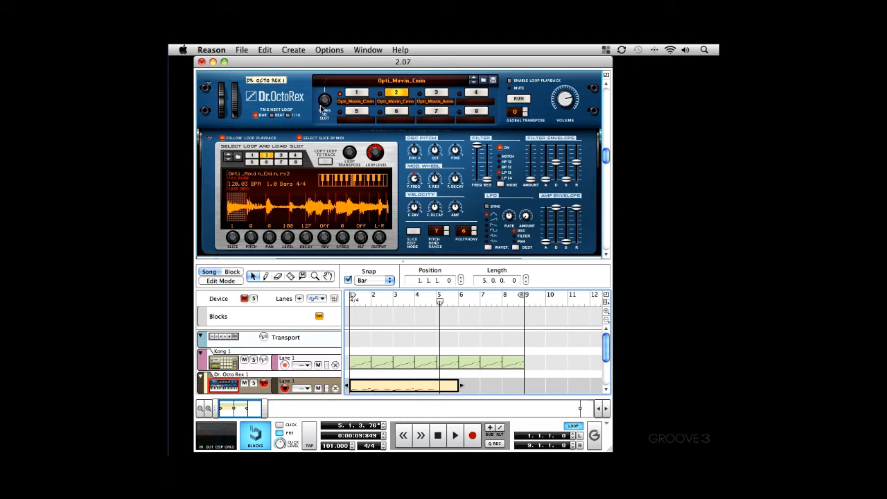
click(367, 50)
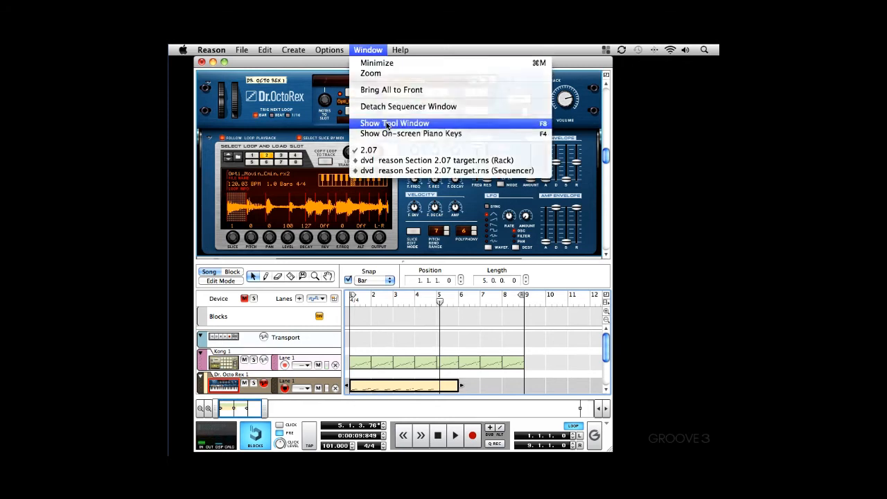
Step: Show the Tool Window from the Window menu and place the song position in bar 2
click(395, 121)
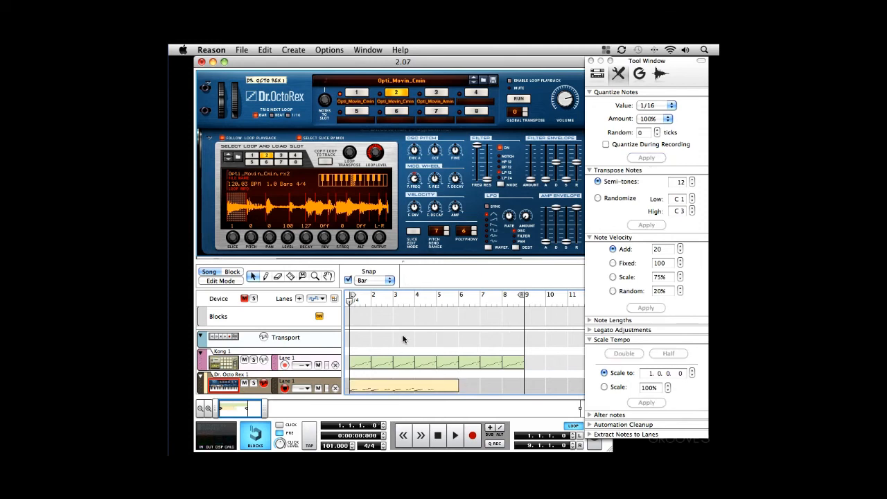
click(454, 435)
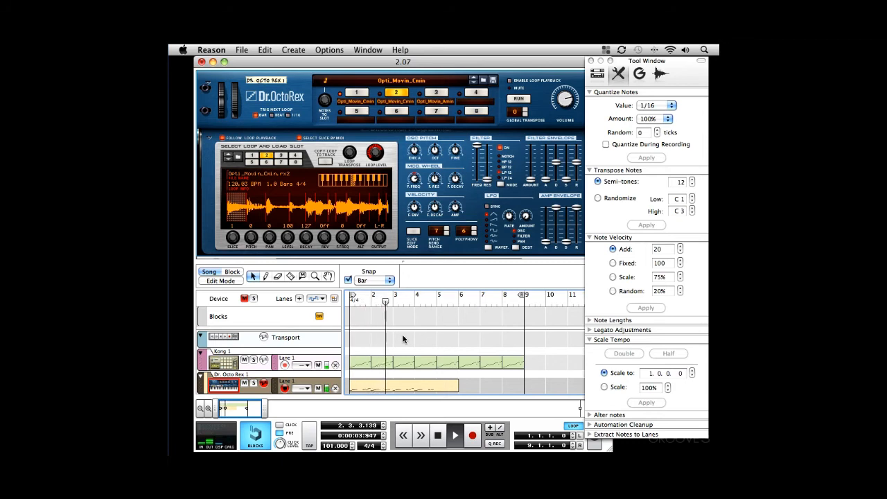
click(454, 435)
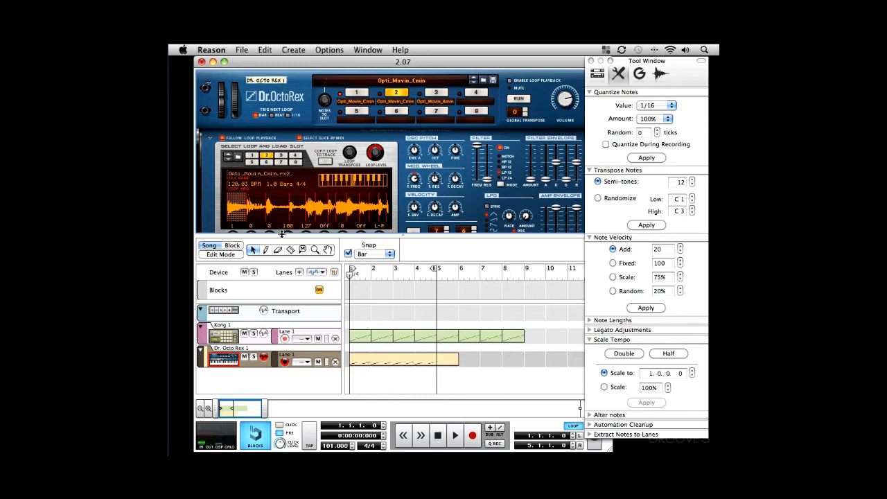
Step: Create a Combinator with the Detroit Bass.cmb patch and switch its track to Edit Mode
right_click(377, 298)
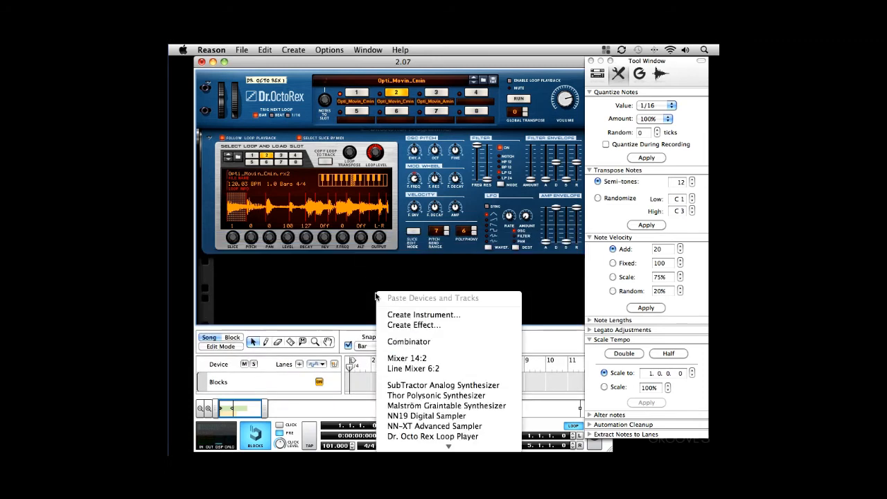
mouse_move(408, 341)
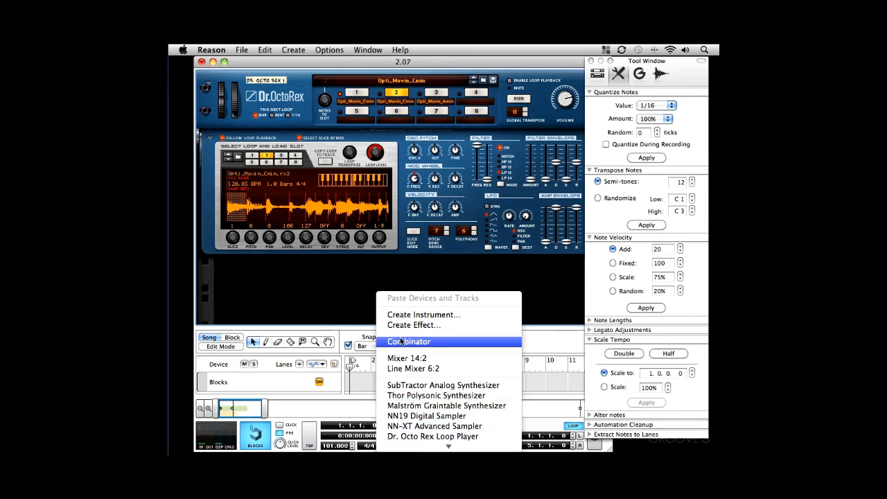
click(409, 341)
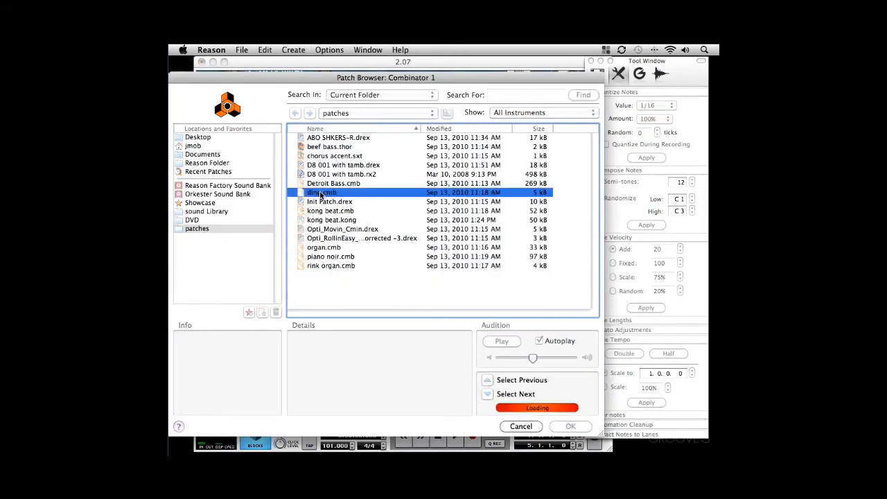
click(569, 427)
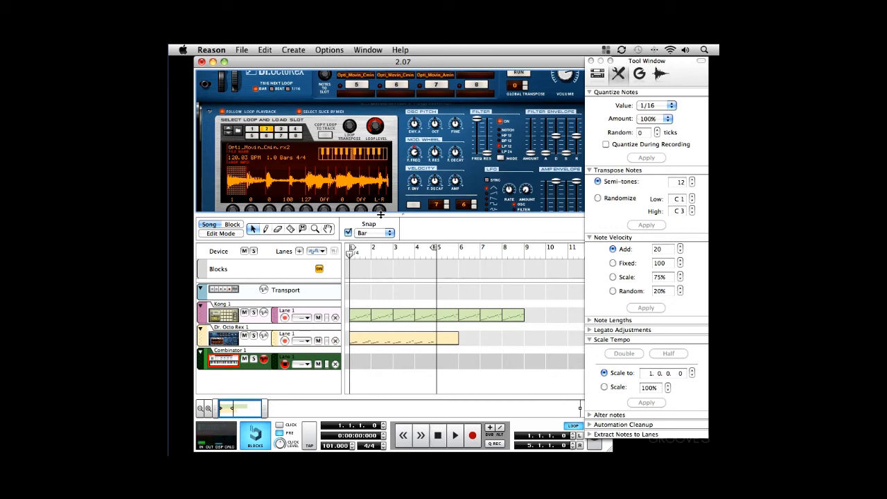
click(471, 435)
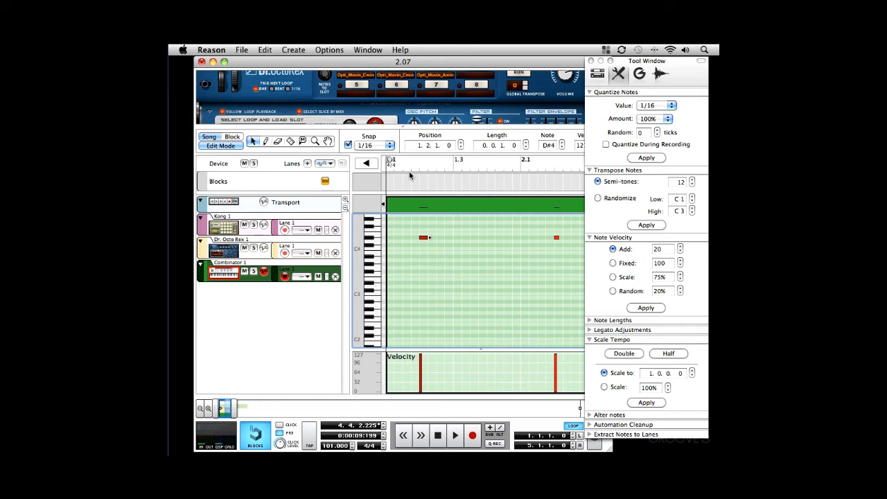
Step: Set the note-edit snap grid to 1/32 and select the first bass note
click(454, 435)
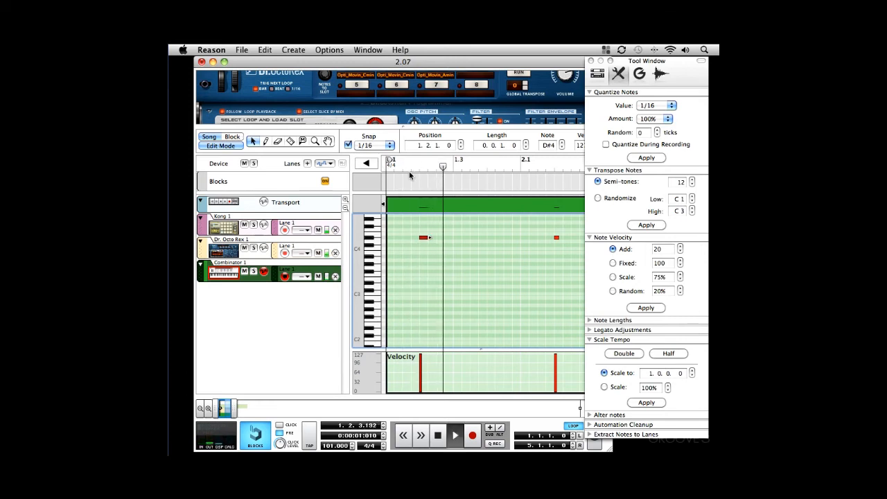
click(368, 146)
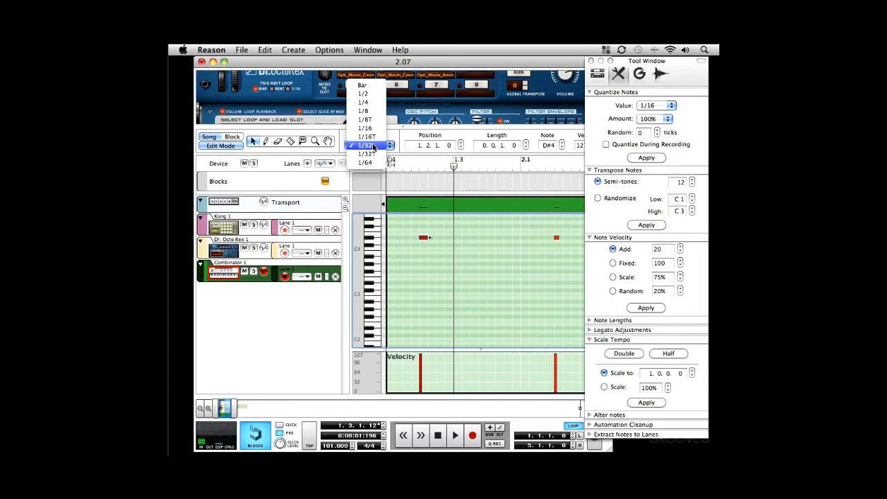
click(366, 145)
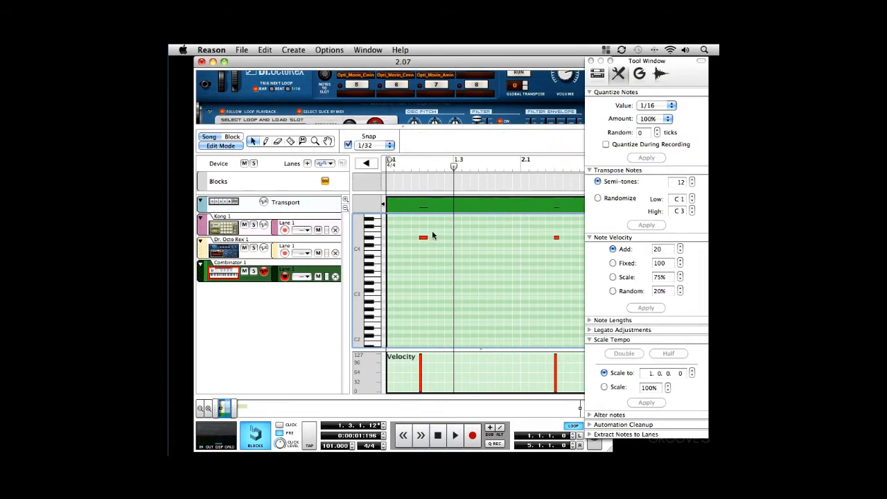
click(421, 239)
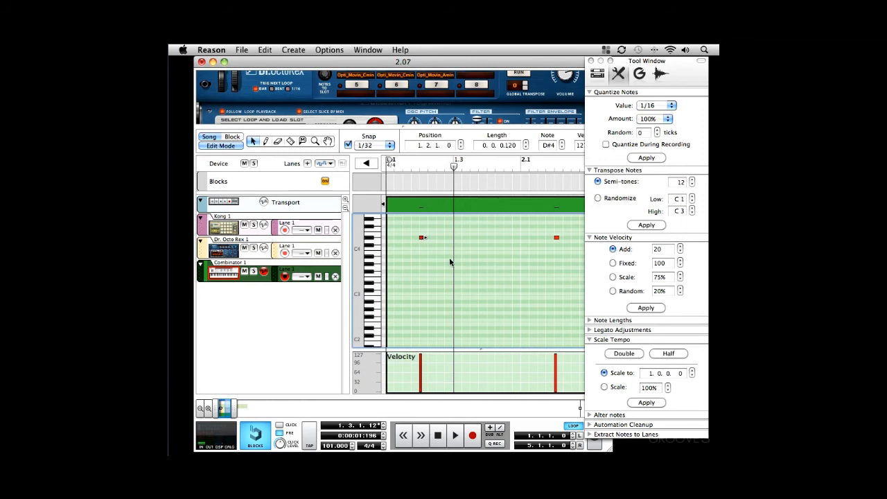
click(454, 435)
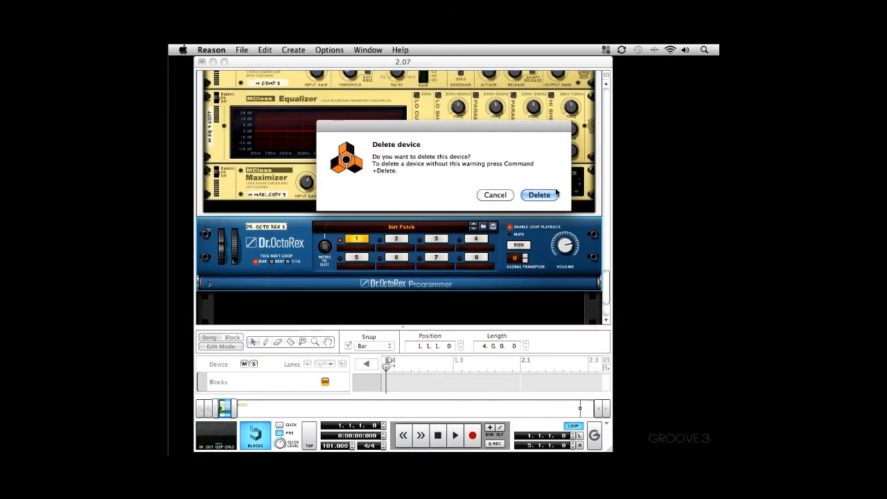
Step: Confirm deleting the device and create a Thor Polysonic Synthesizer
click(537, 194)
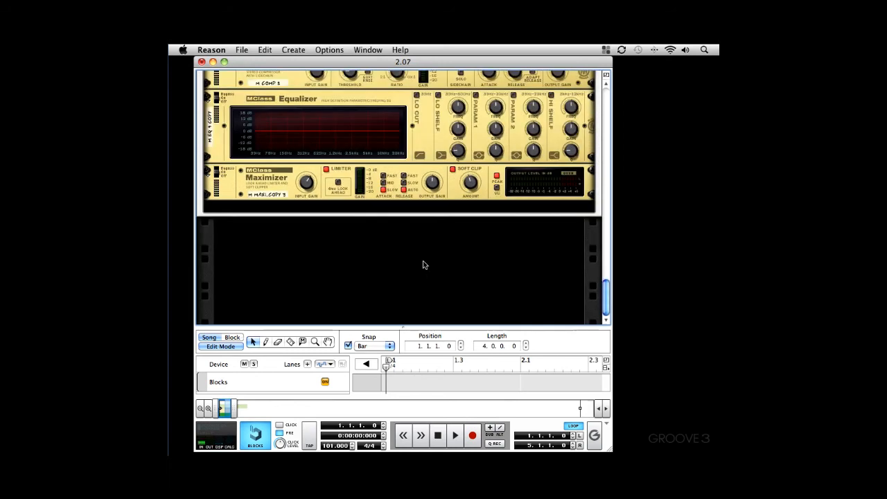
right_click(424, 266)
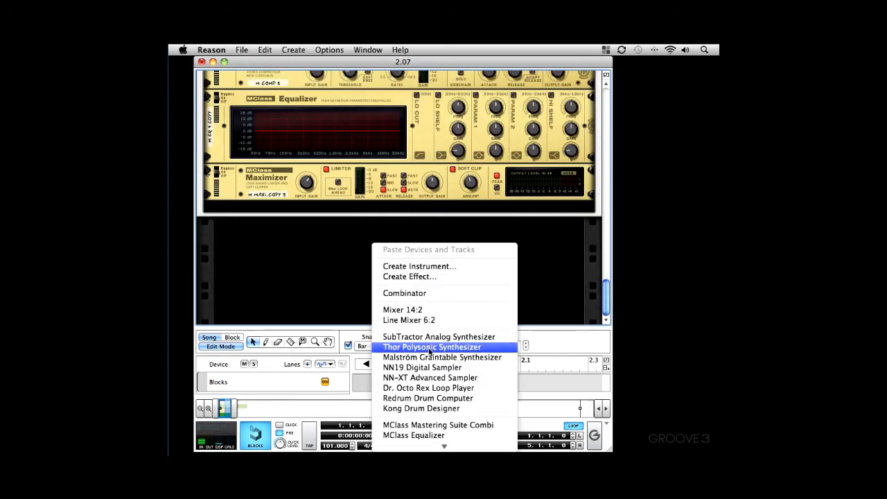
click(427, 388)
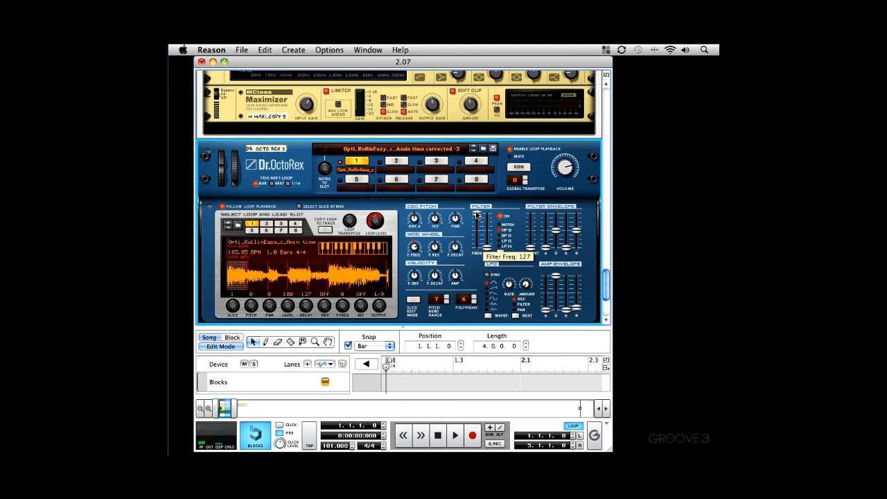
Step: Lower the loop player's filter frequency and record a four-bar Dr. Octo Rex 2 clip
drag(476, 221, 476, 228)
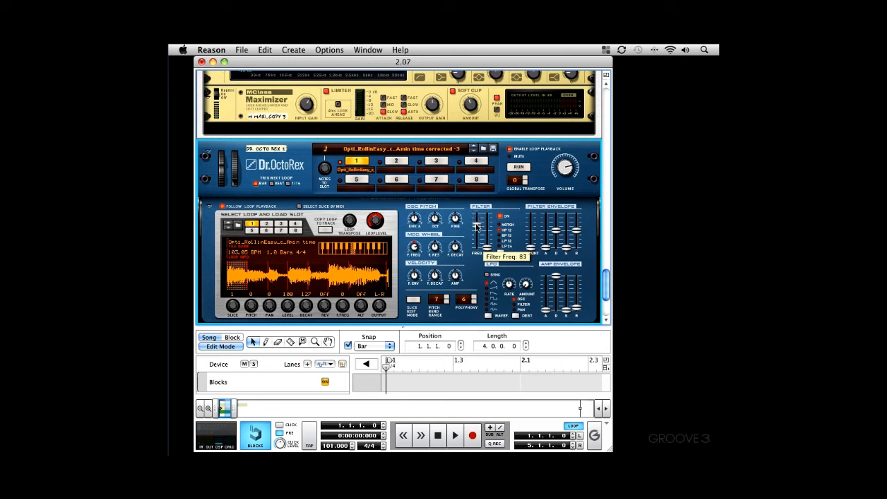
drag(477, 221, 476, 227)
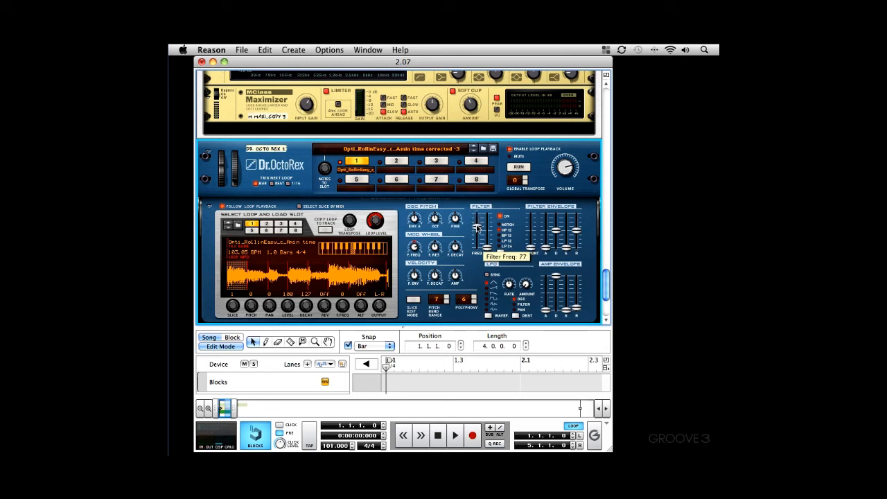
drag(480, 225, 480, 236)
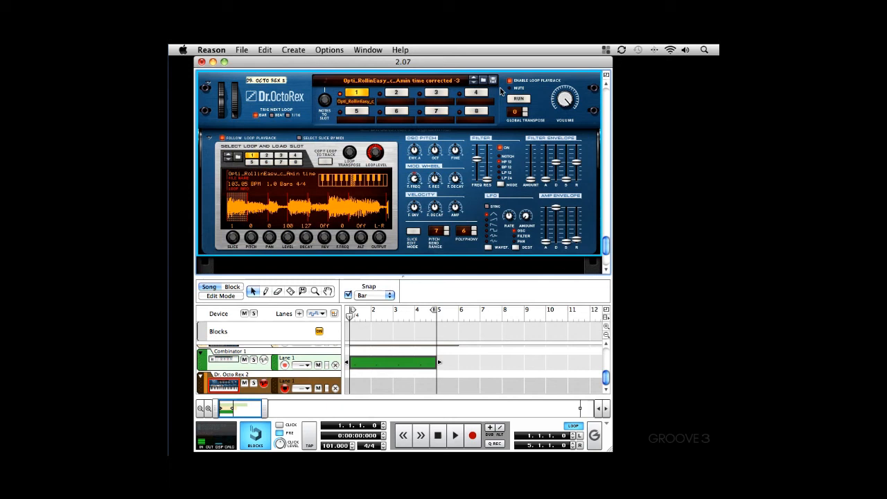
mouse_move(502, 90)
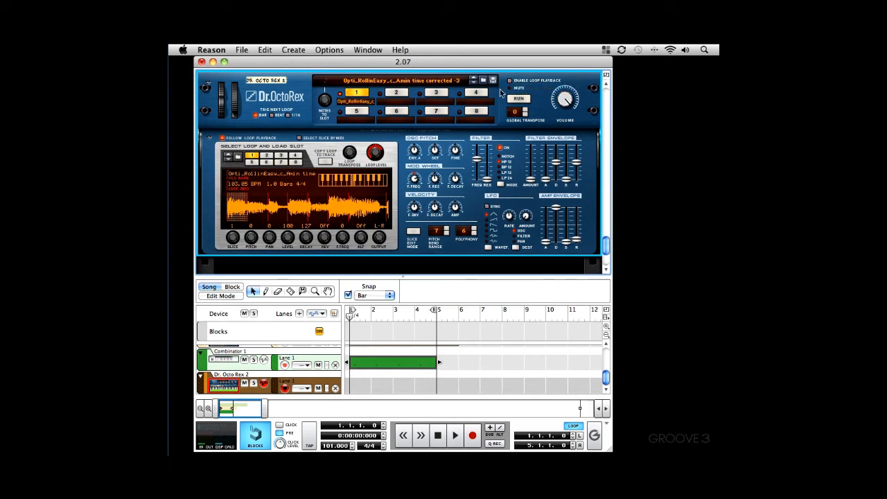
click(471, 435)
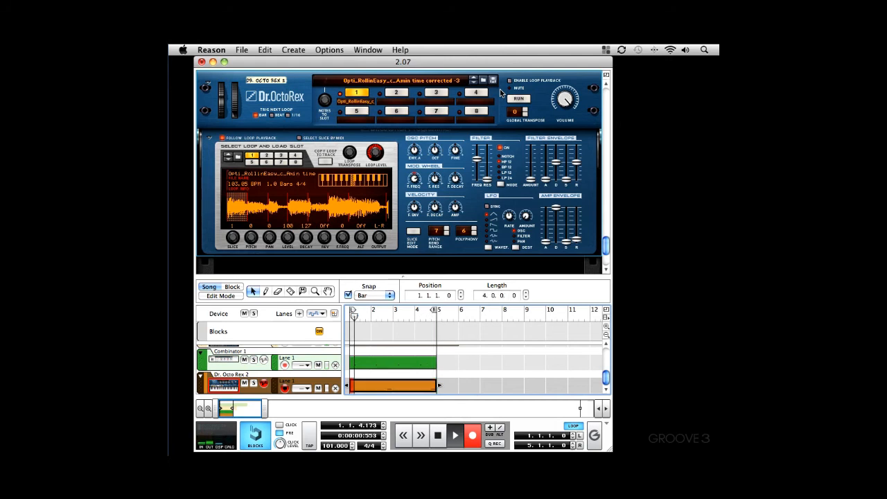
click(367, 50)
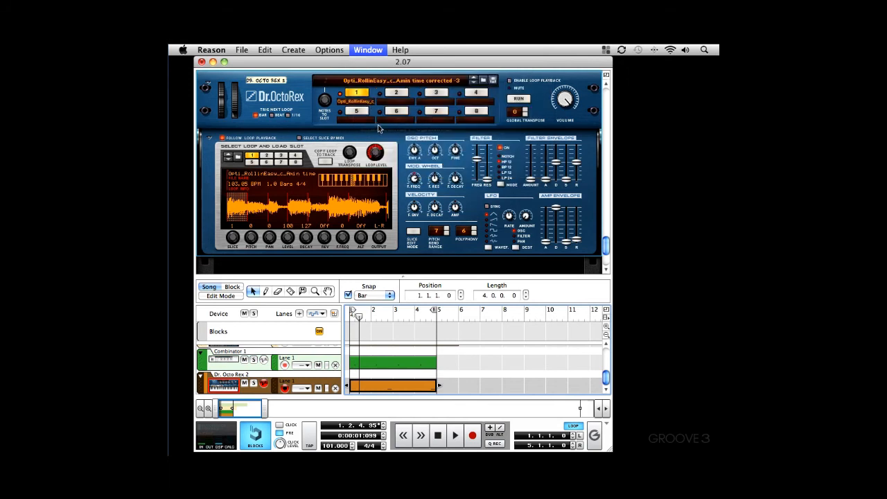
Step: Reopen the Tool Window, then hide the sequencer so the rack fills the main window
click(367, 50)
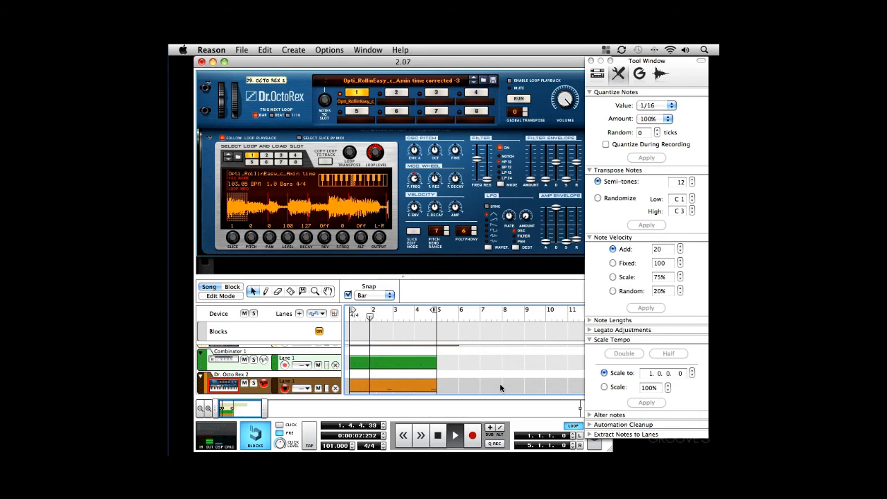
click(455, 435)
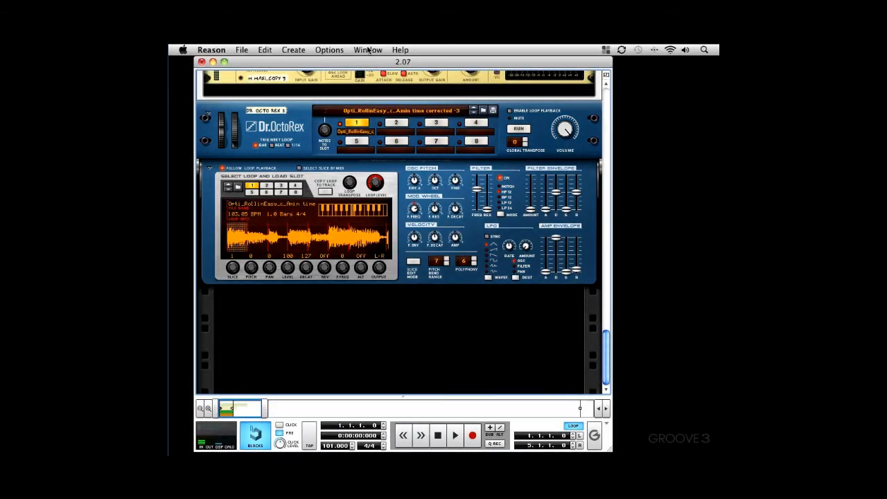
Step: Create a second Combinator from the Tool Window loaded with Detroit Bass.cmb
click(367, 50)
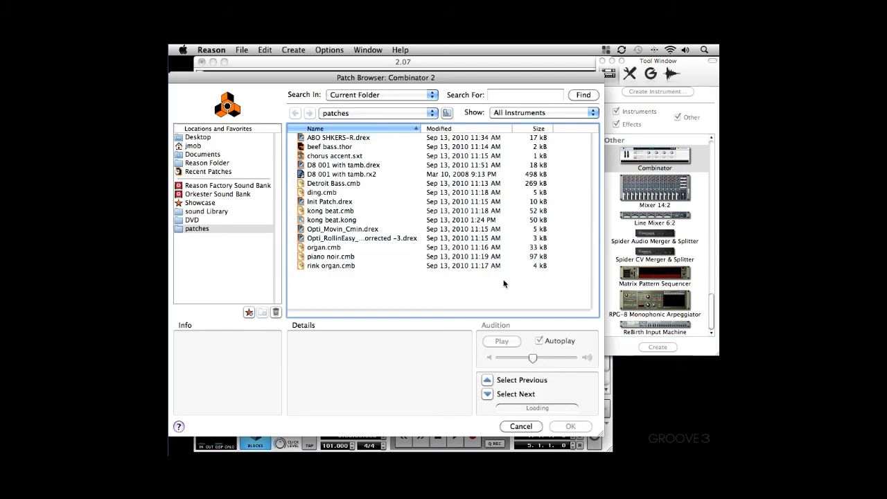
click(333, 183)
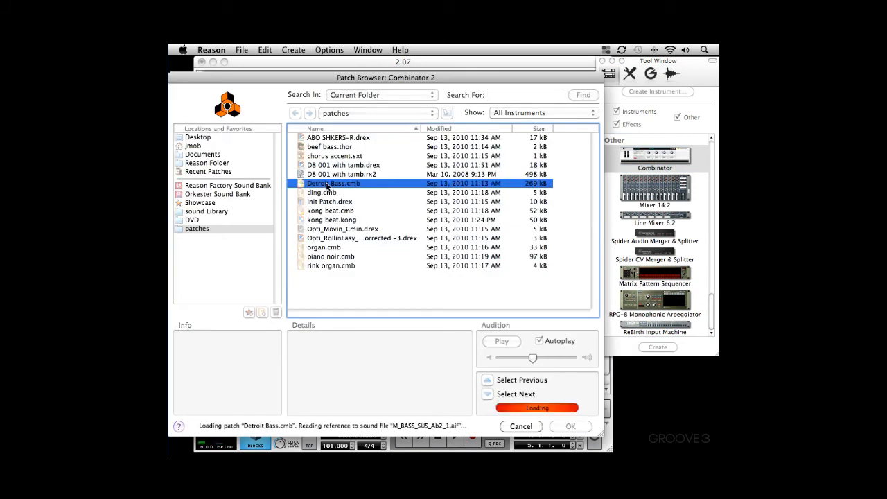
click(571, 426)
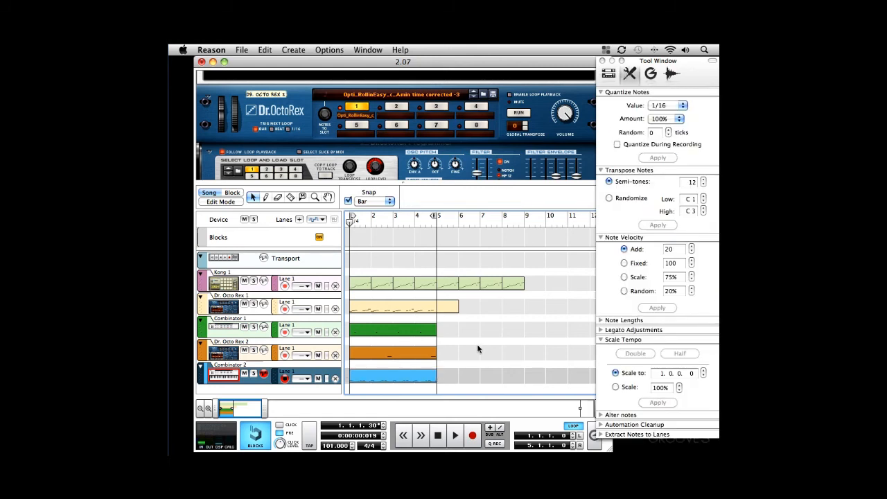
Step: Collapse the sequencer so only the rack with the Detroit Bass Combinator shows
click(455, 435)
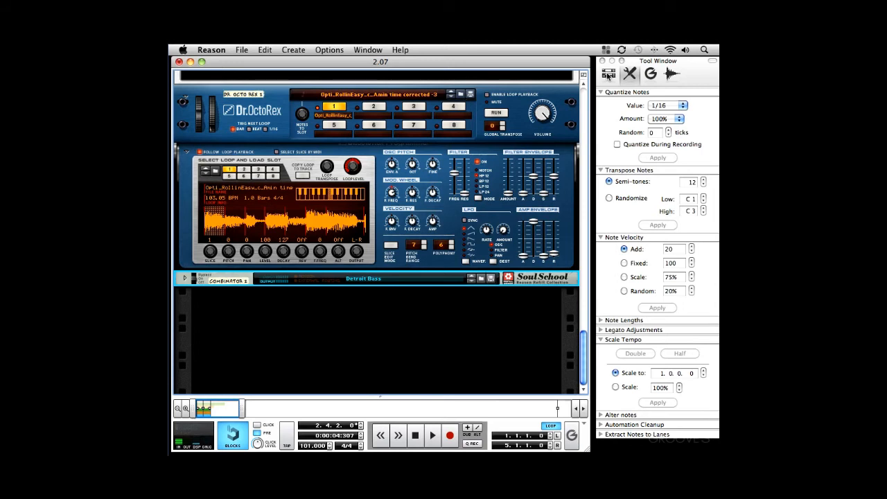
Step: Create a Thor Polysonic Synthesizer from the Tool Window and choose a patch for it
click(671, 73)
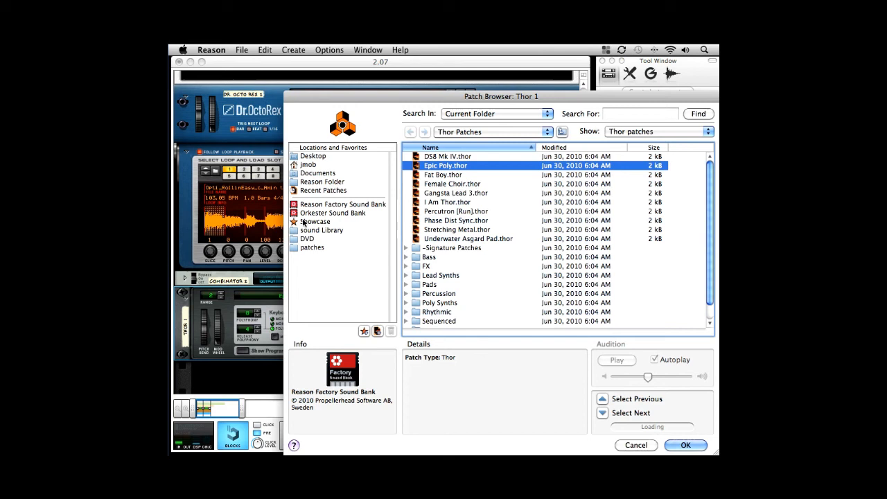
click(308, 238)
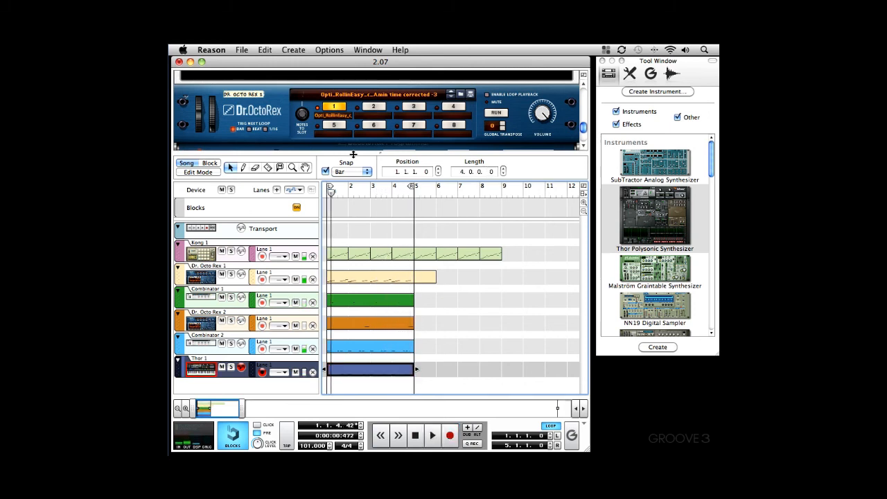
Step: Switch the Tool Window to Sequencer Tools and bring all sequencer tracks back into view
click(629, 74)
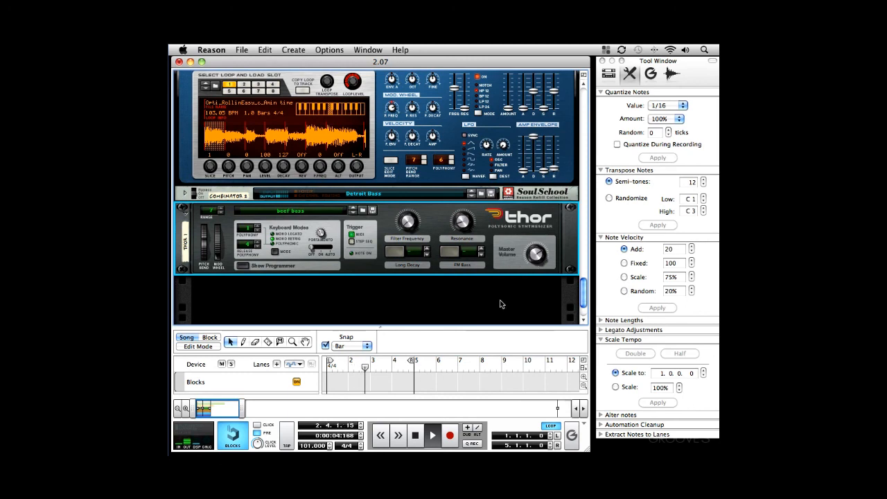
click(433, 435)
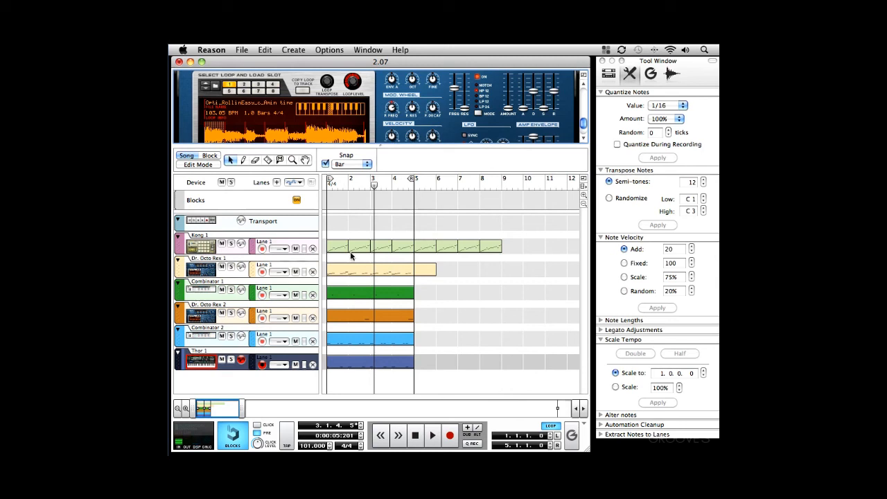
mouse_move(343, 252)
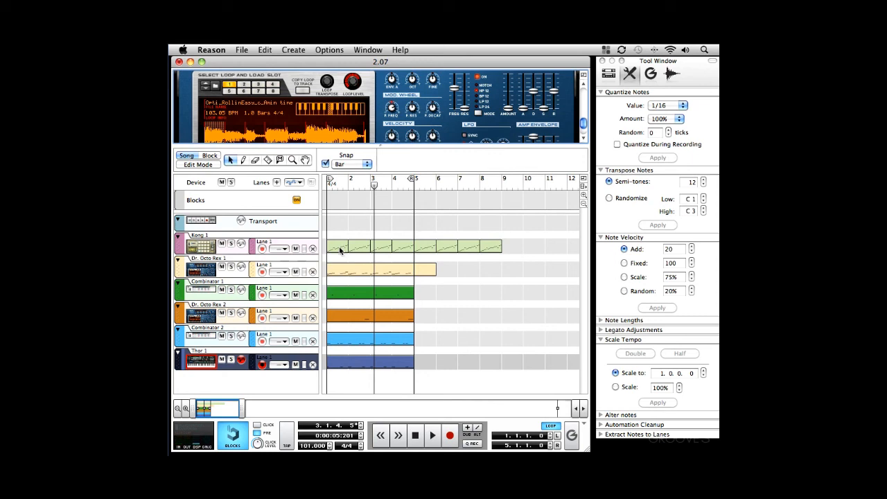
Step: Extract the groove from the first Kong 1 drum clip via Get Groove From Clip
click(338, 246)
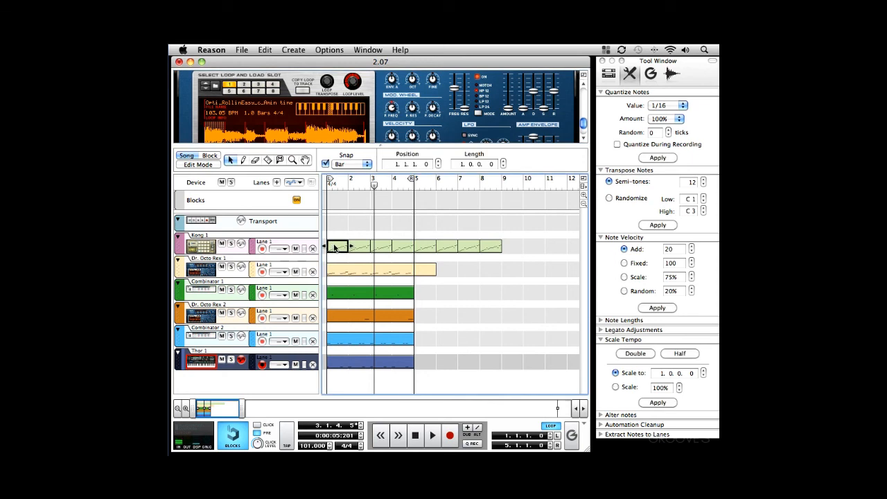
right_click(332, 247)
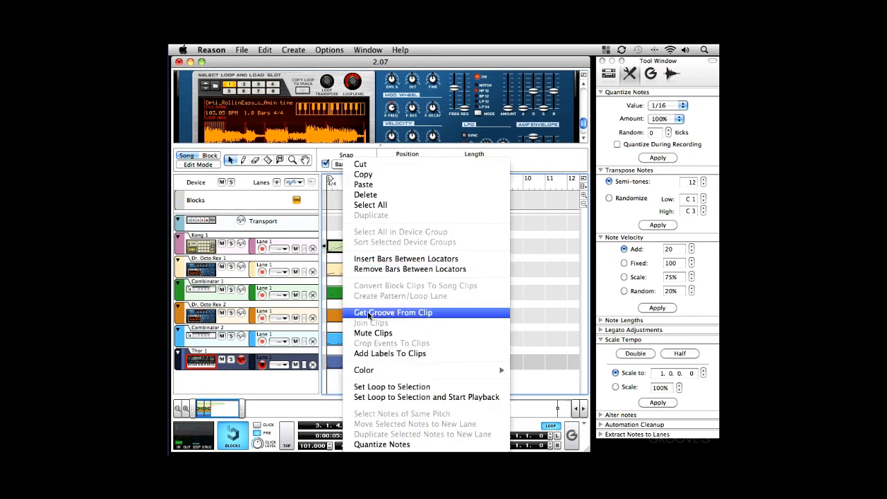
click(394, 313)
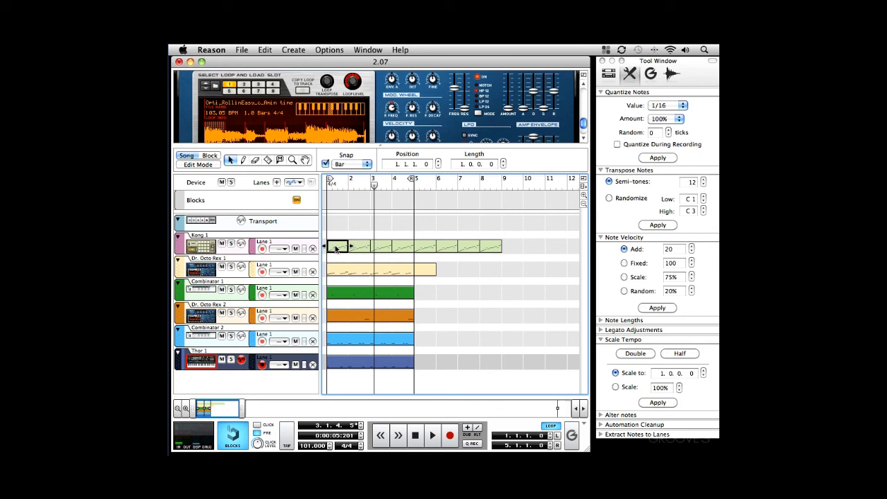
mouse_move(283, 277)
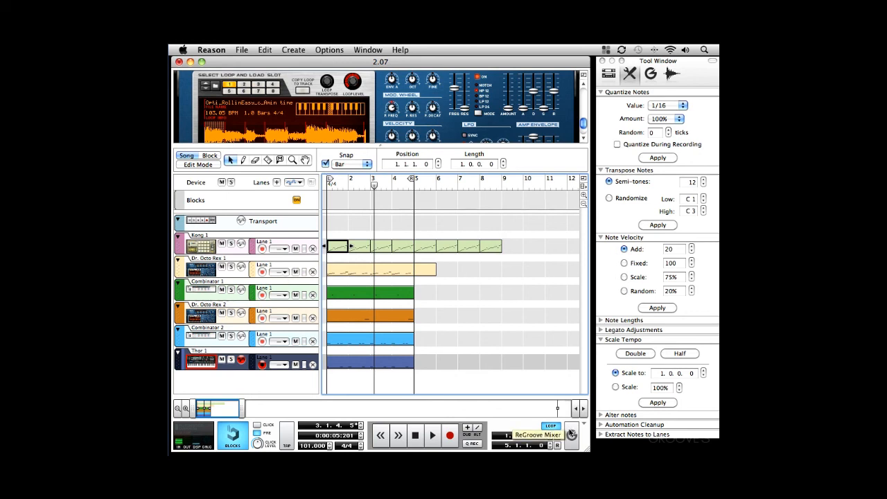
Step: Assign the bass track to the groove channel in the ReGroove Mixer
click(571, 435)
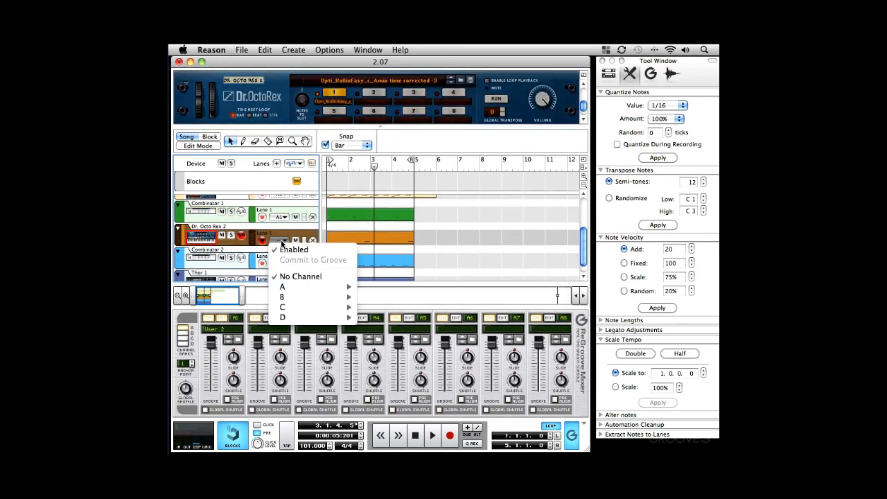
click(294, 249)
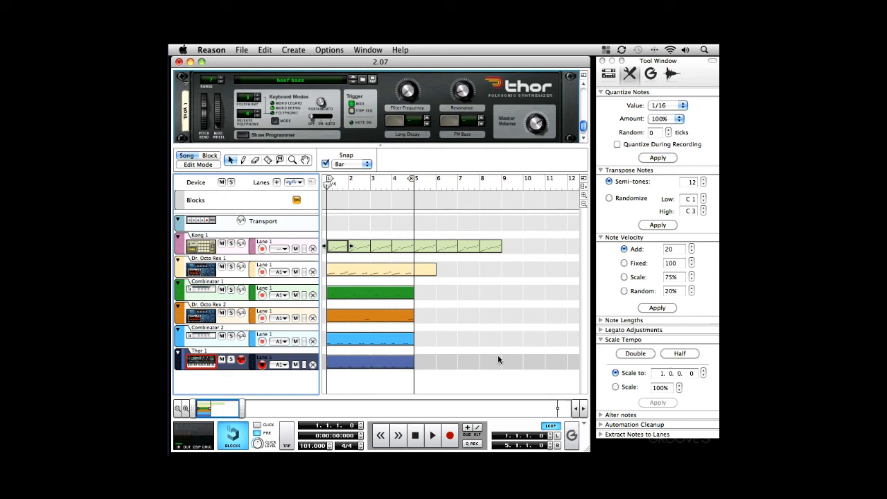
click(433, 435)
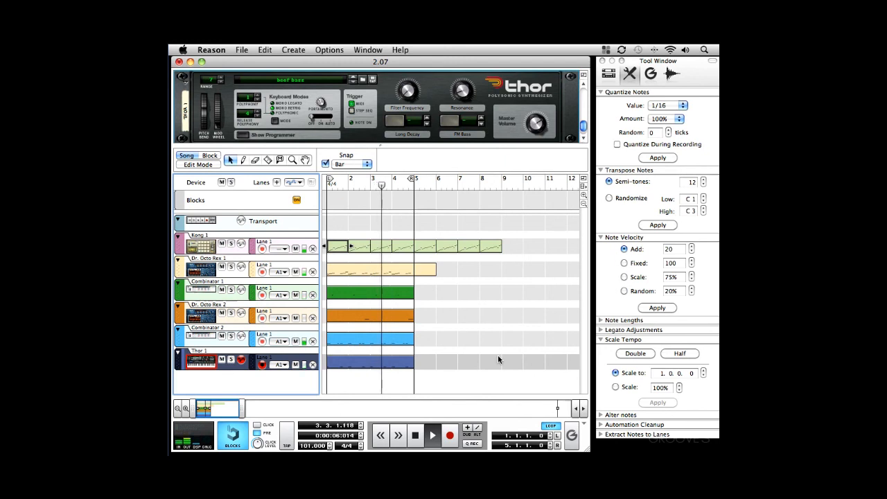
click(432, 435)
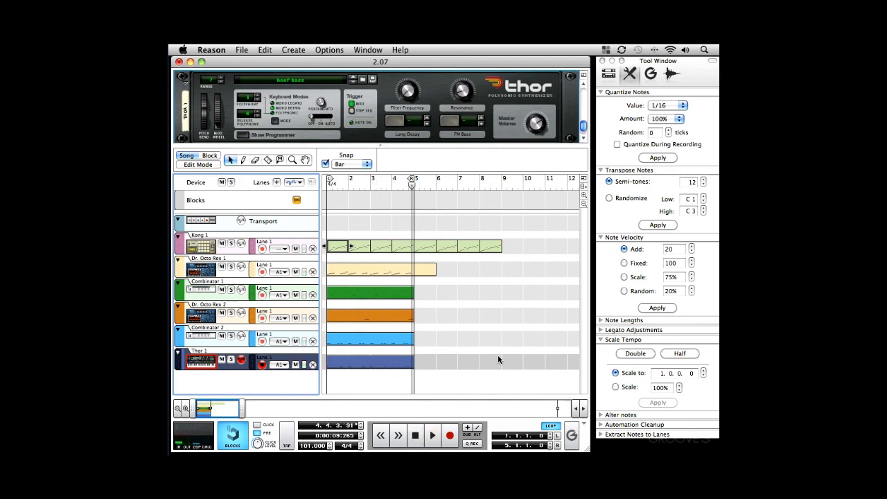
click(381, 270)
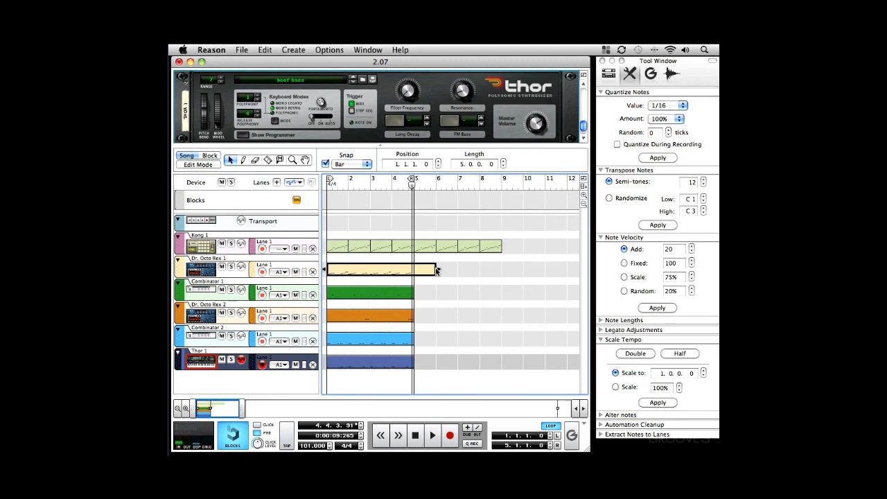